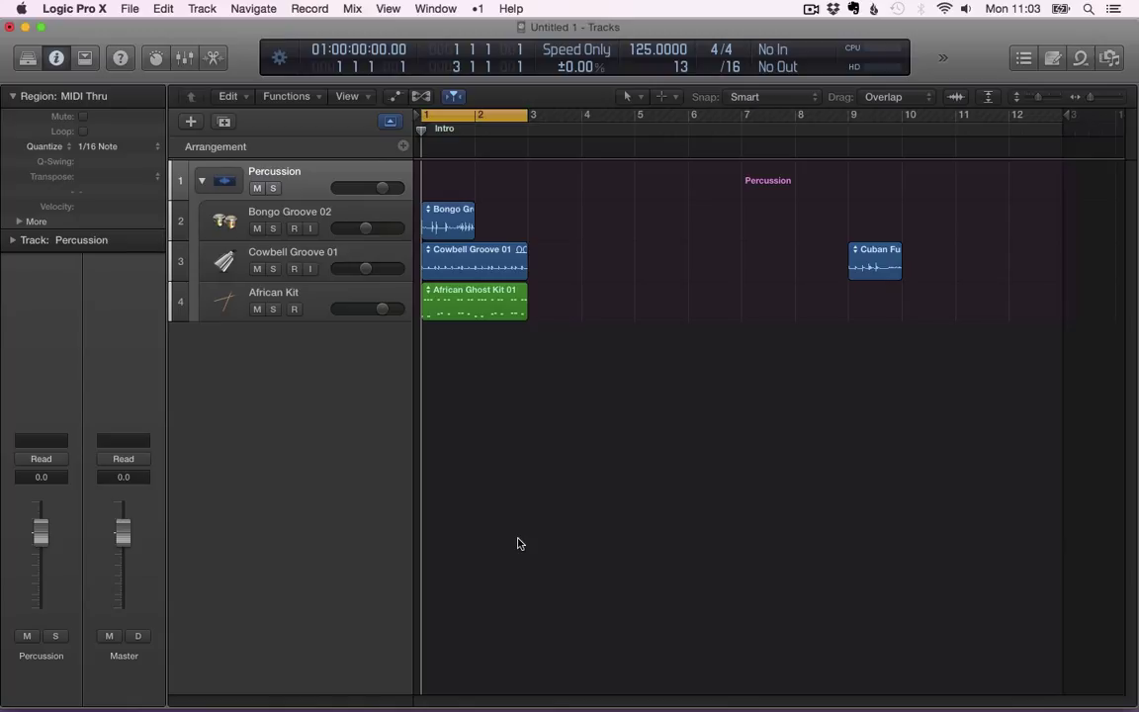
mouse_move(514, 535)
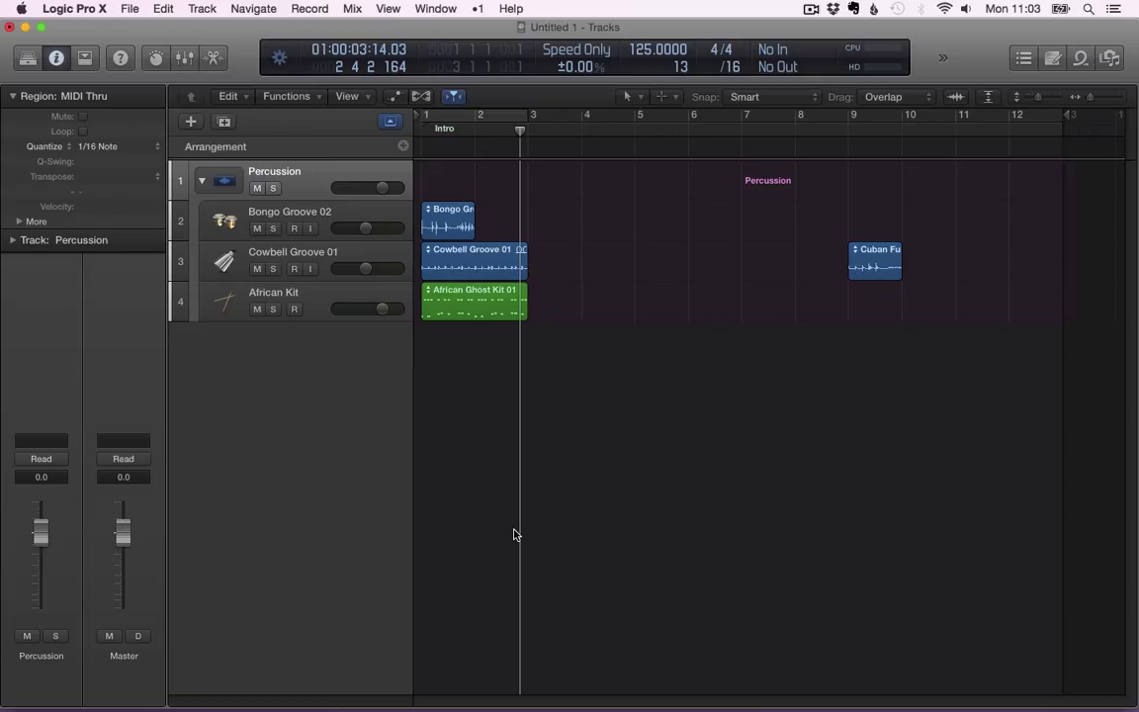
mouse_move(447, 224)
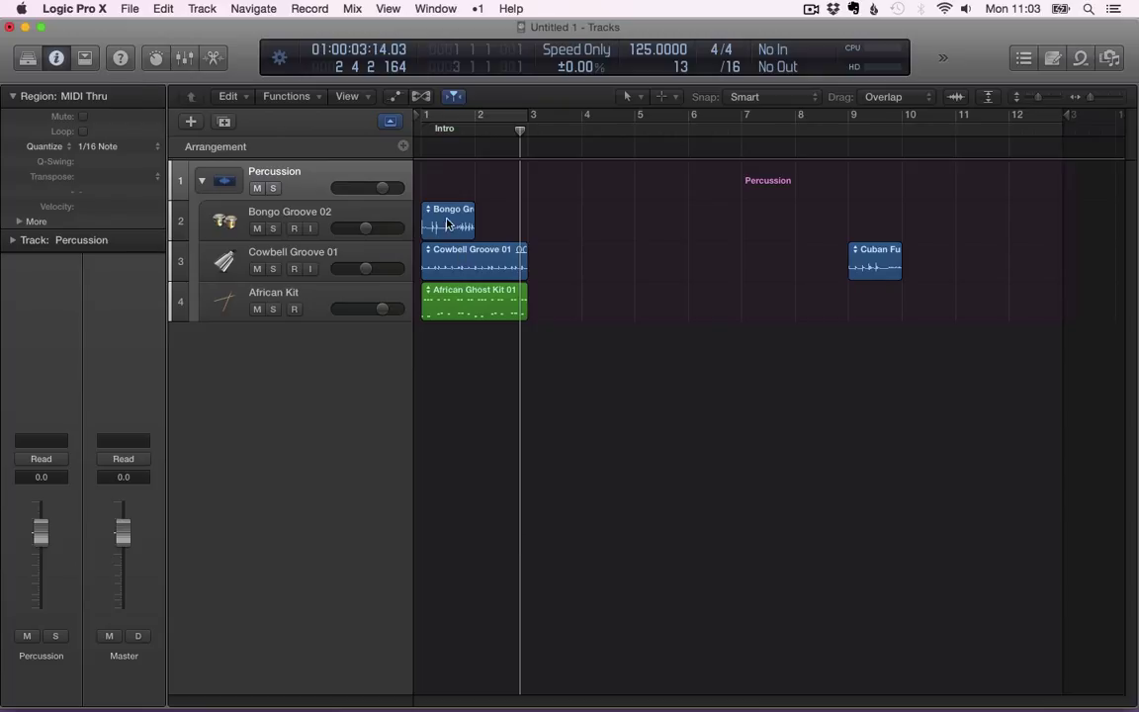
Loop Bongo Groove 02 and African Ghost Kit 01 through bar 13, and Cowbell Groove 01 to bar 9
click(448, 221)
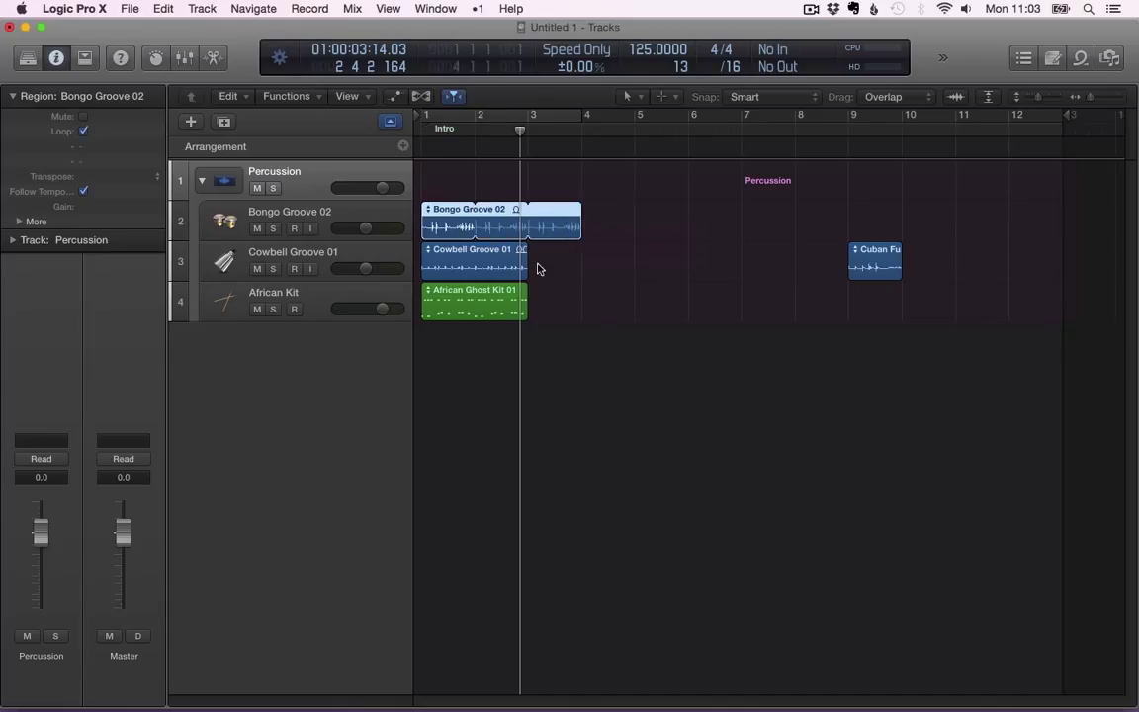
mouse_move(467, 208)
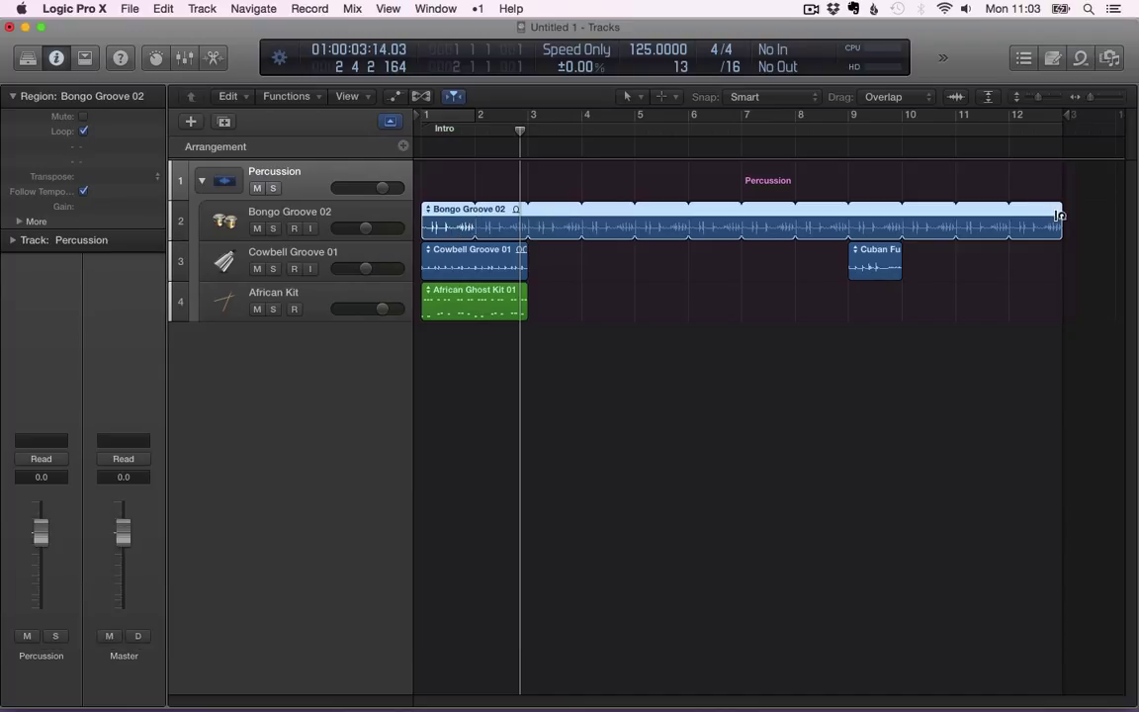
click(473, 260)
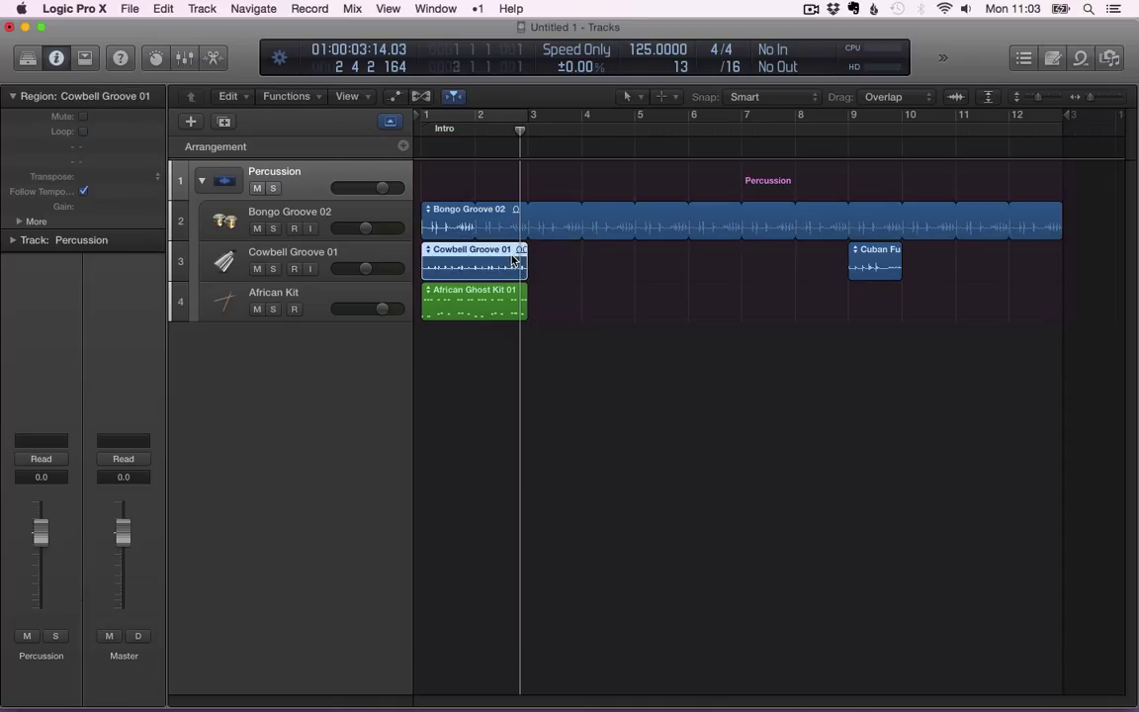
drag(514, 267, 866, 267)
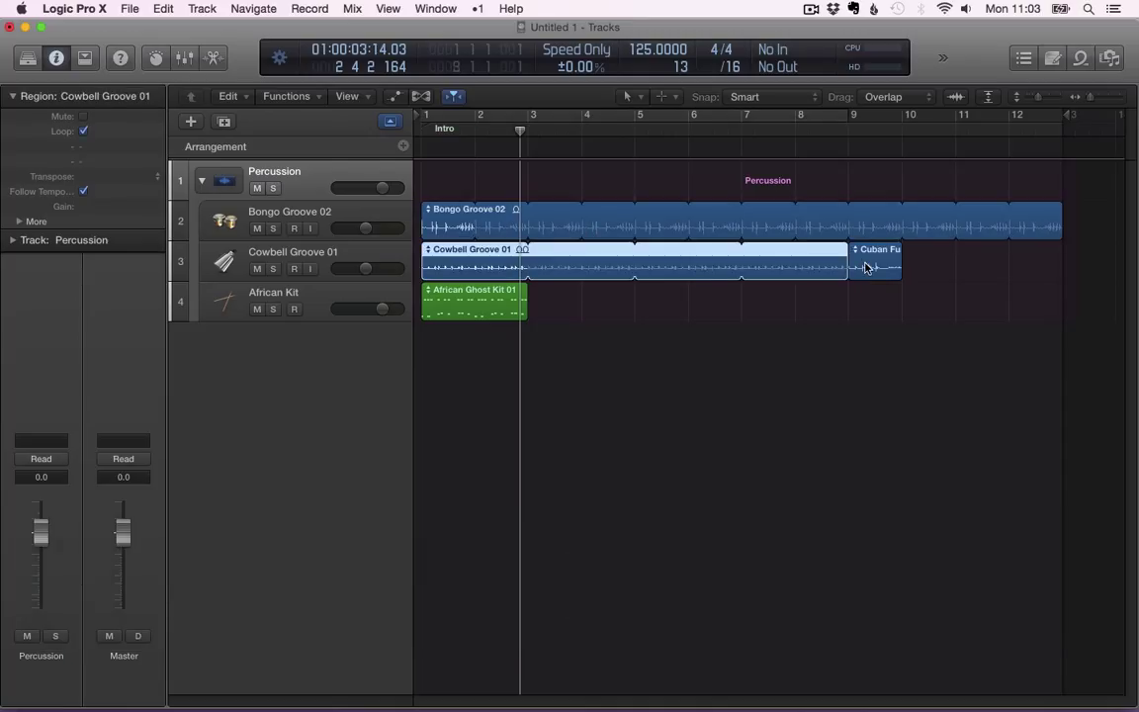
click(475, 305)
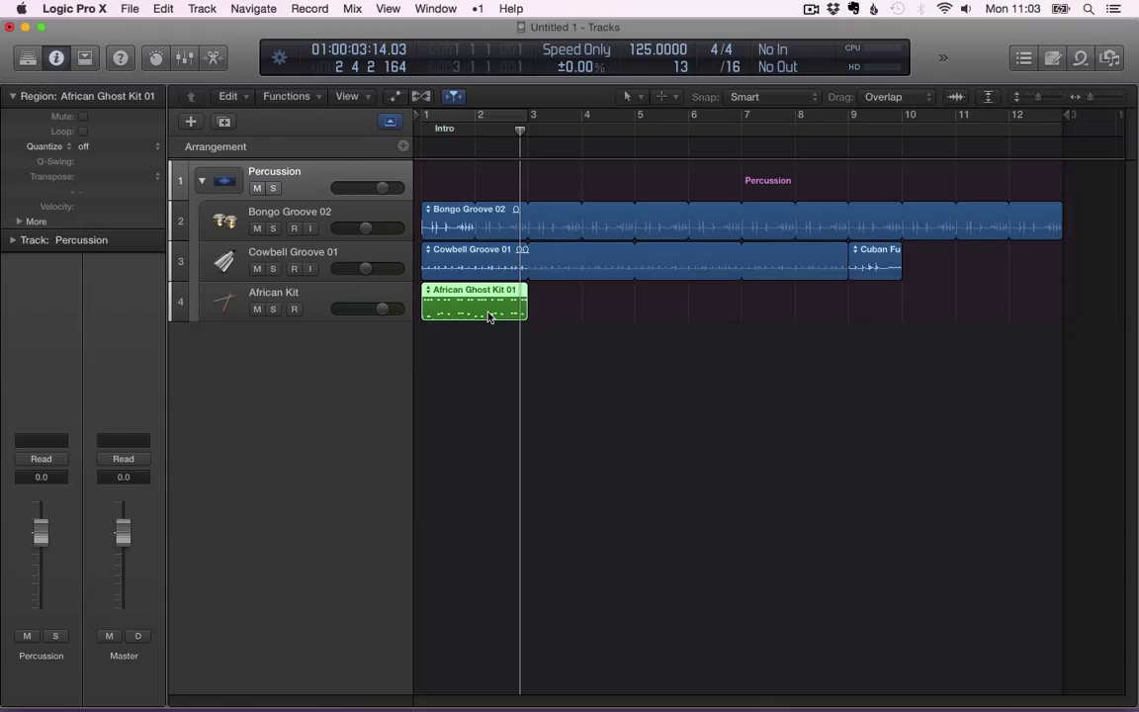
click(83, 131)
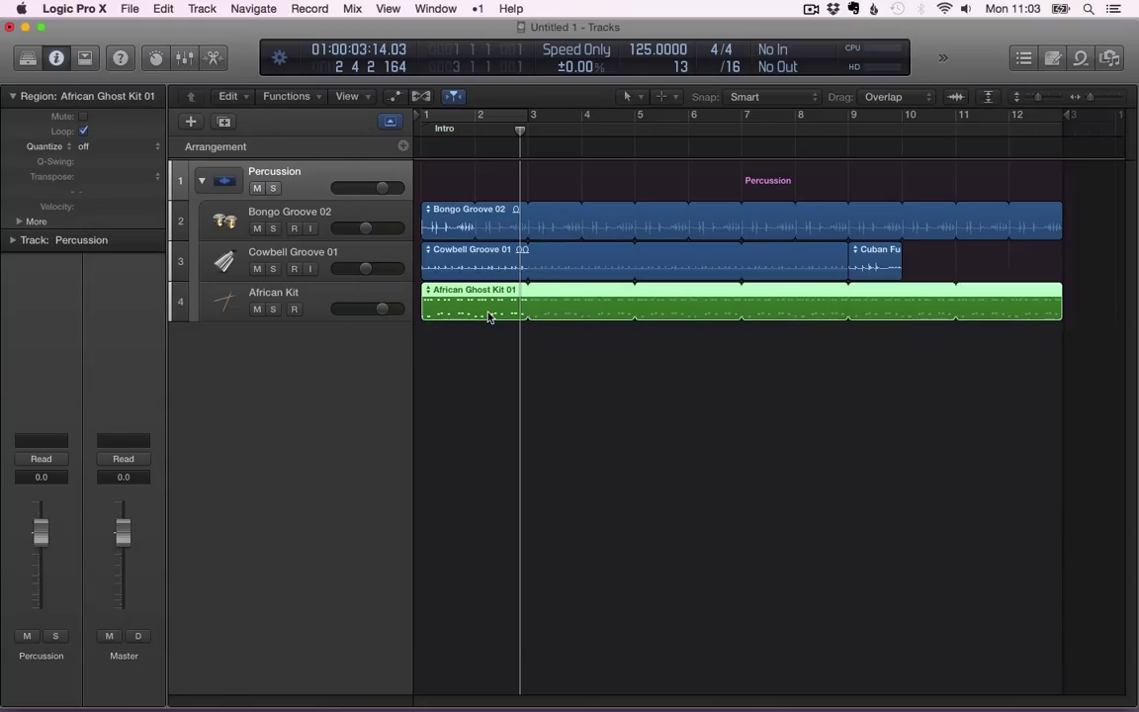
Select all regions with Cmd+A and convert their loops into 23 separate regions
key(cmd+a)
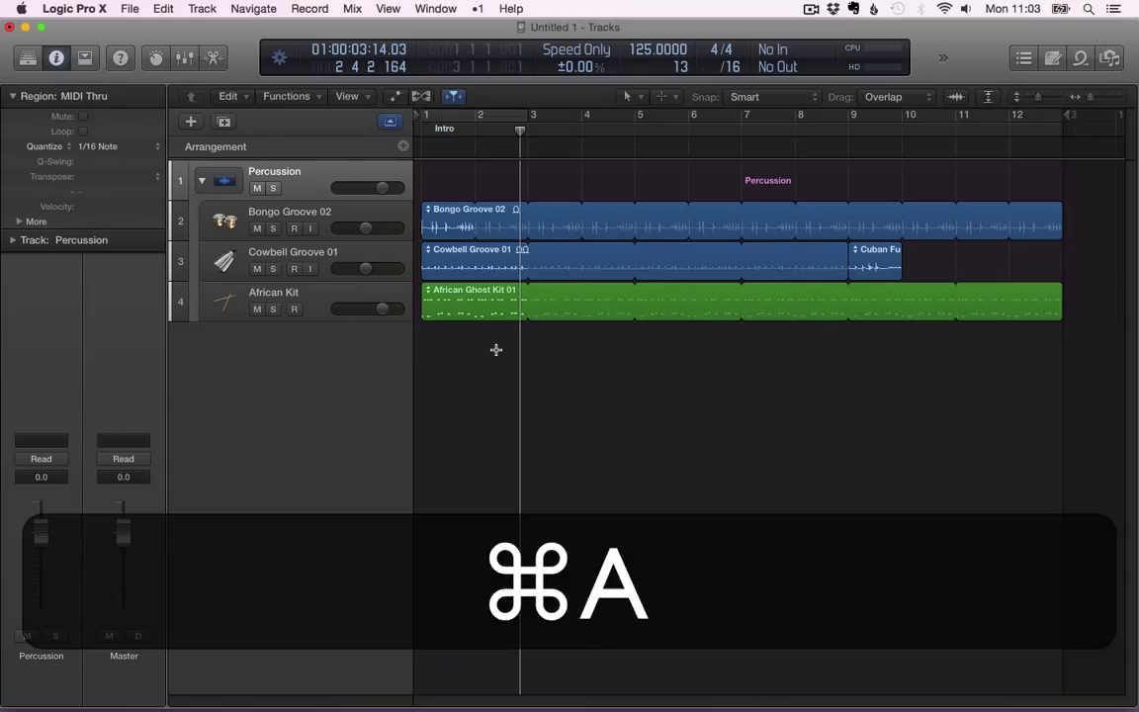
key(cmd+a)
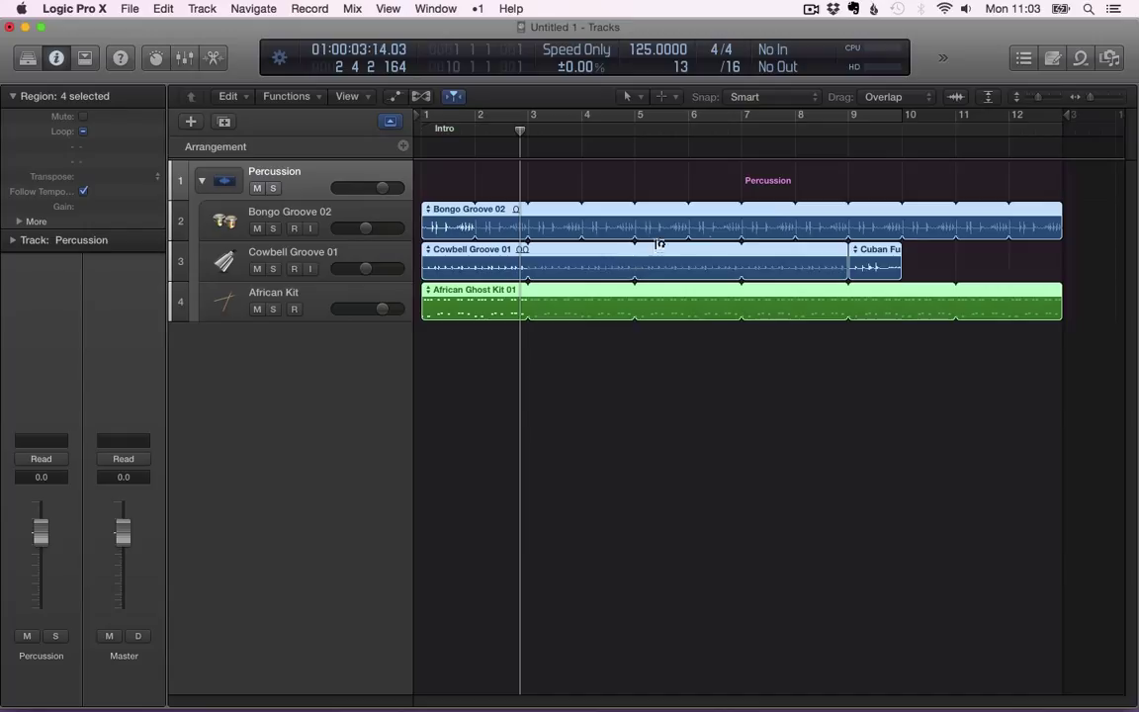
mouse_move(702, 302)
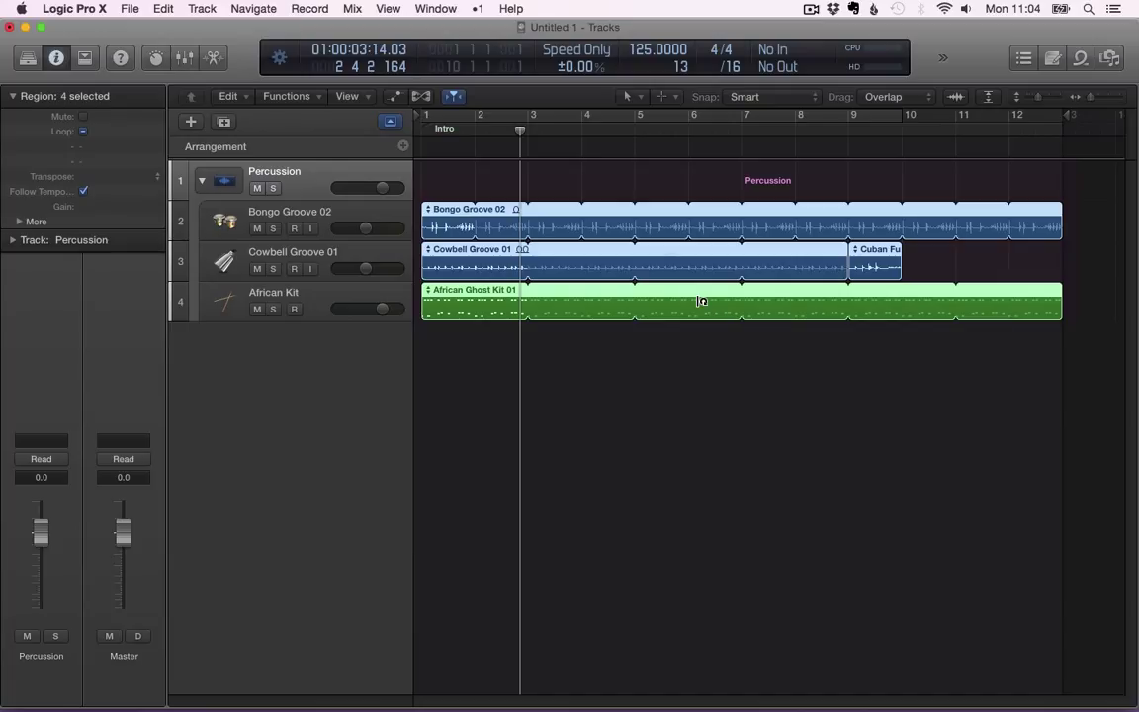
mouse_move(693, 316)
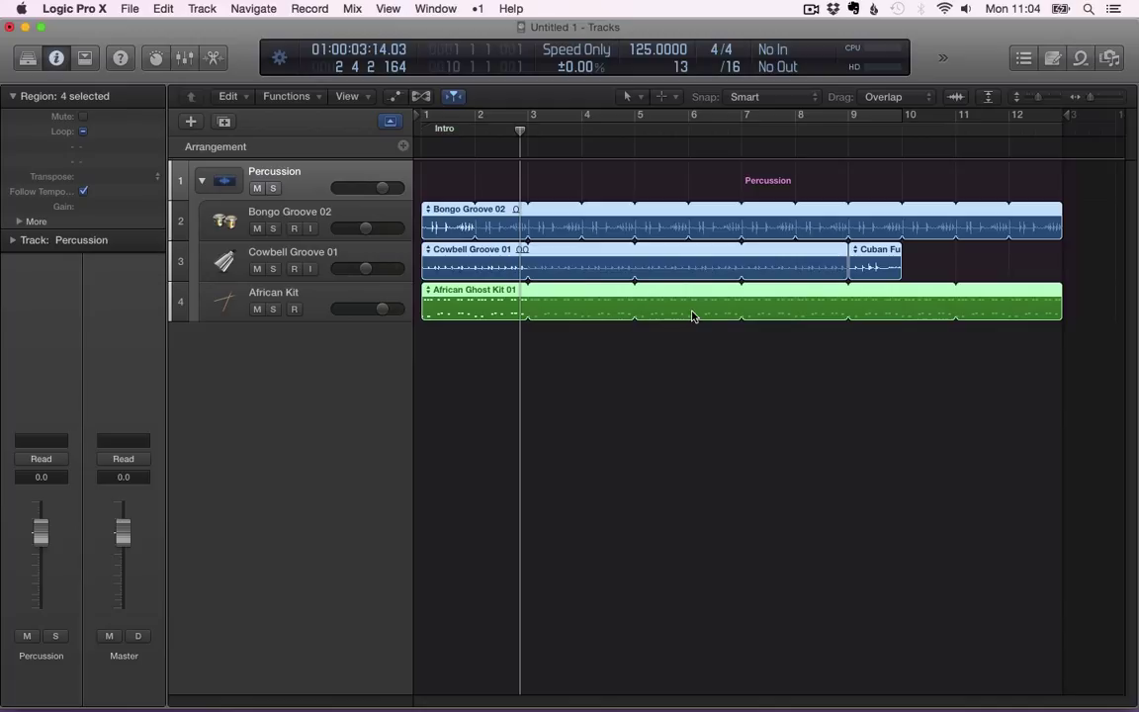
right_click(692, 317)
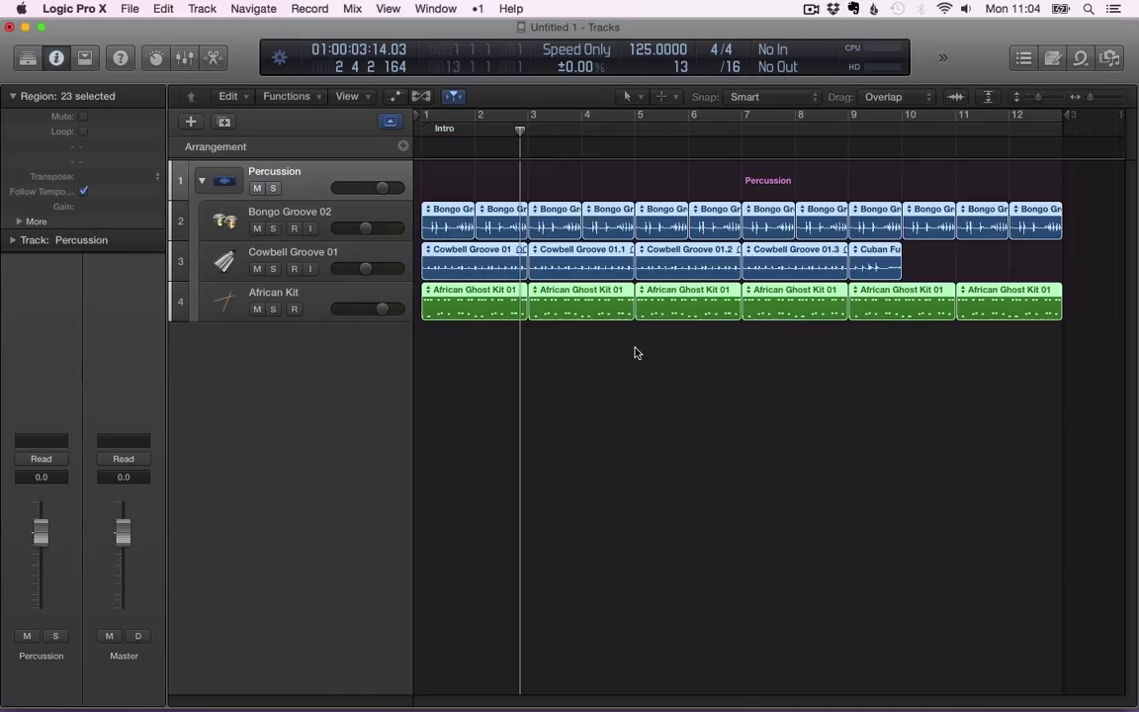
mouse_move(605, 183)
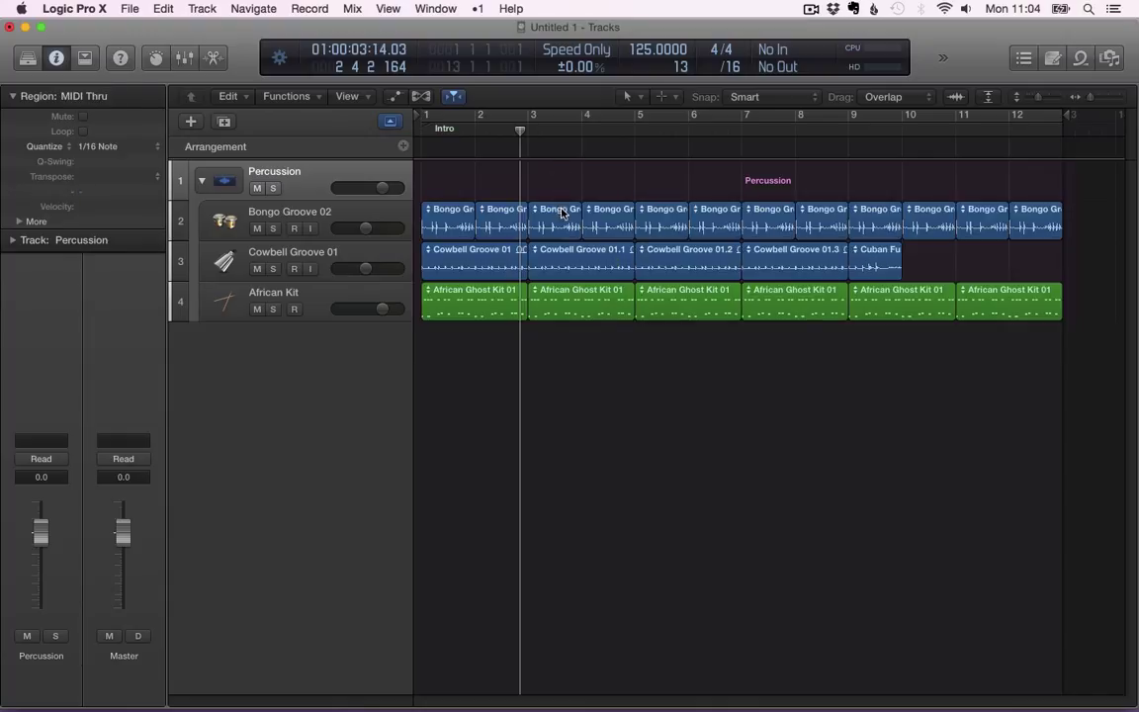
Delete the bar-3 Bongo Groove 02 region and move the bar-4 bongo region to bar 3
click(556, 217)
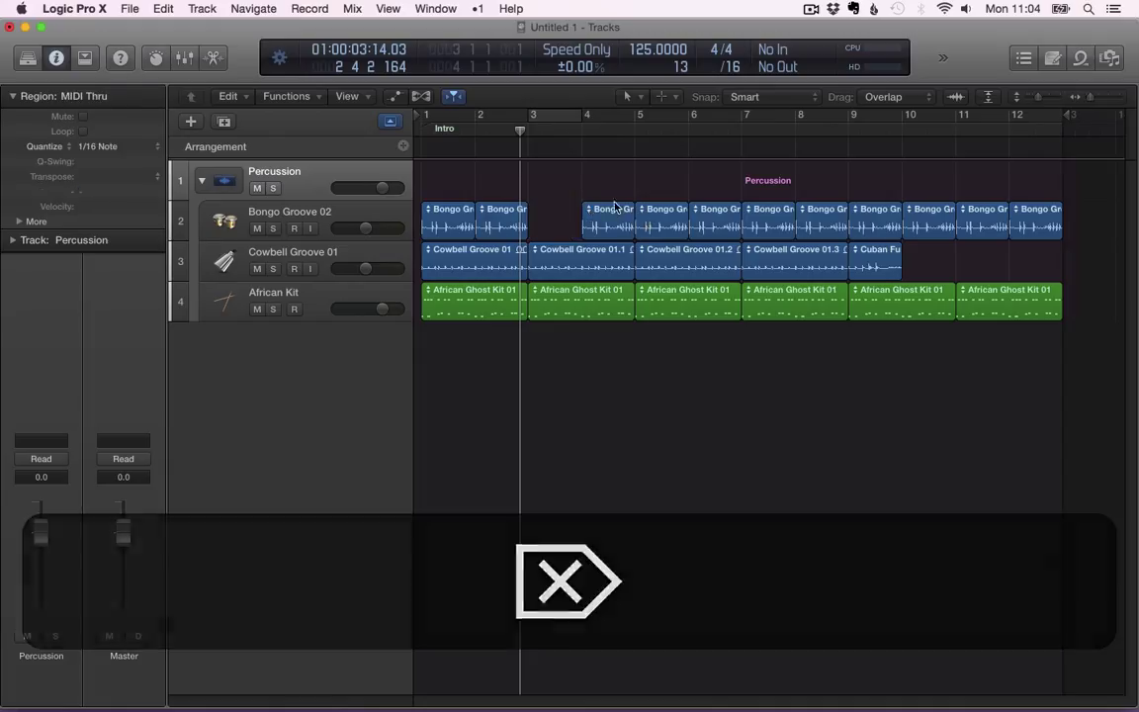
click(554, 217)
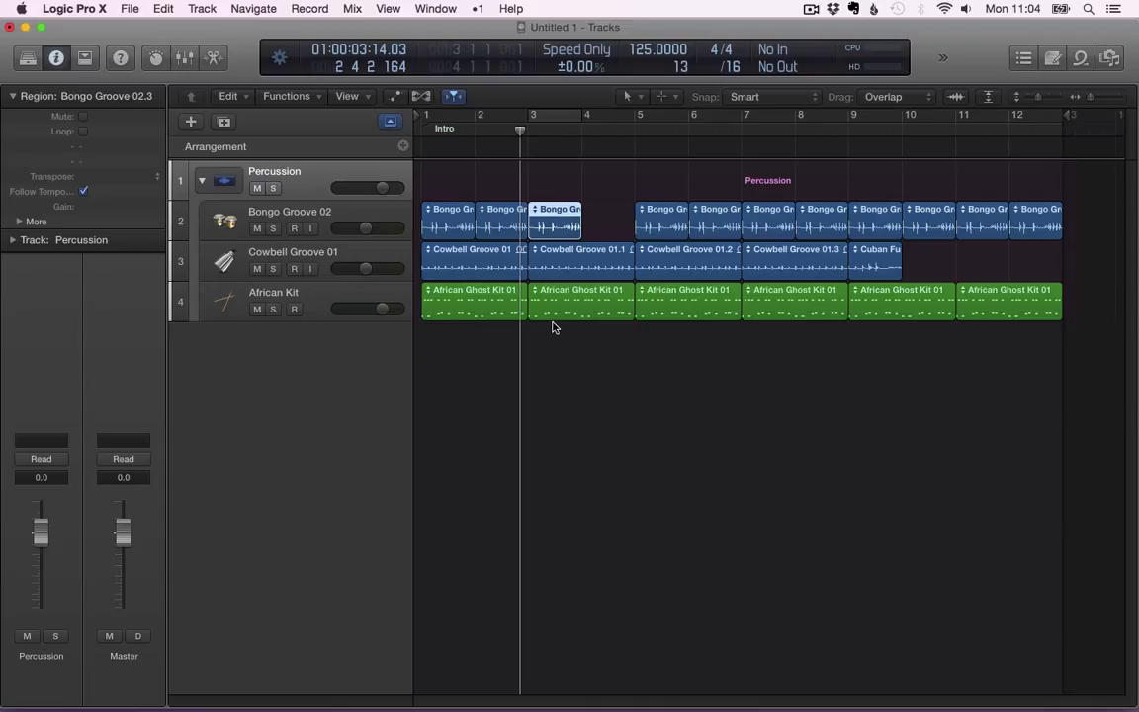
mouse_move(579, 366)
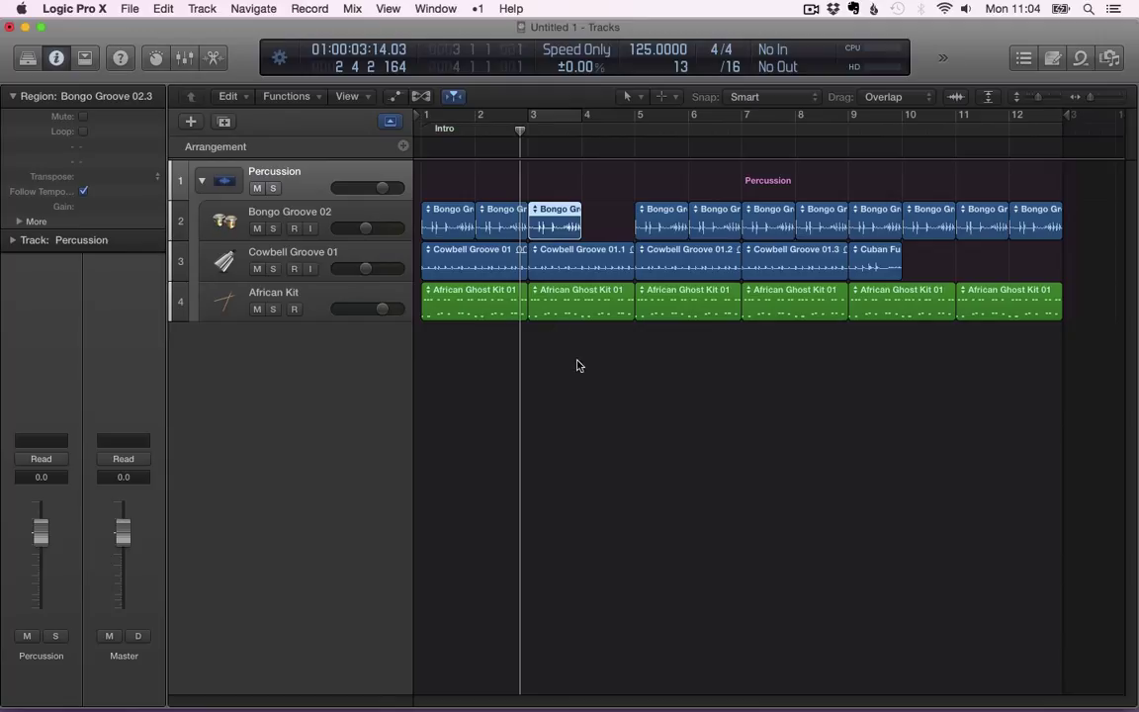